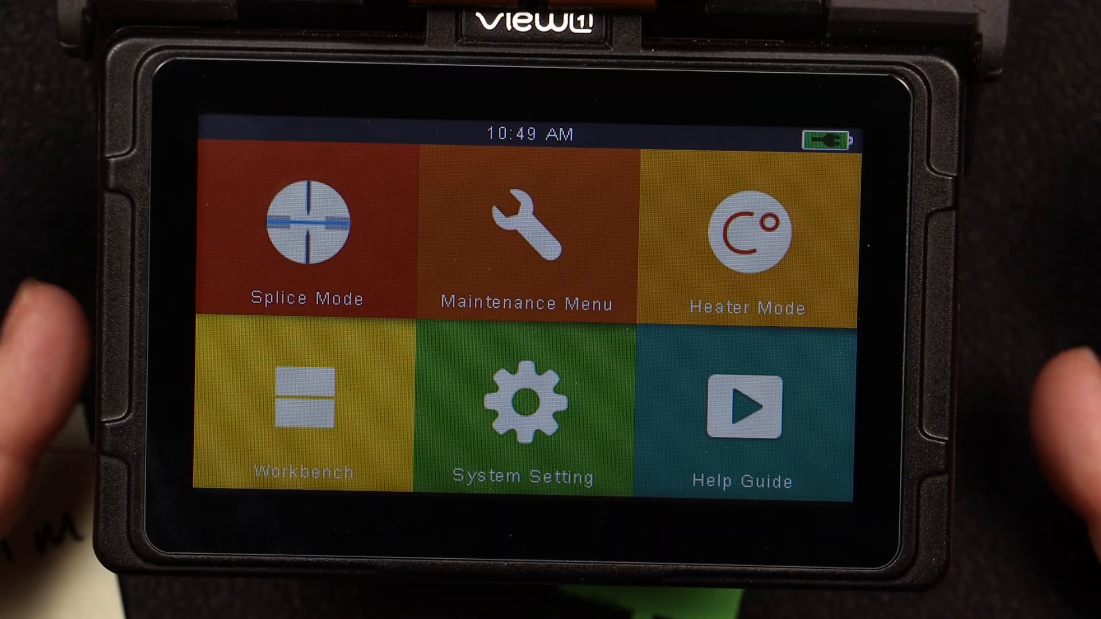
# Step: Select the SM_ATT attenuation mode from the stored splice mode list
pyautogui.click(304, 232)
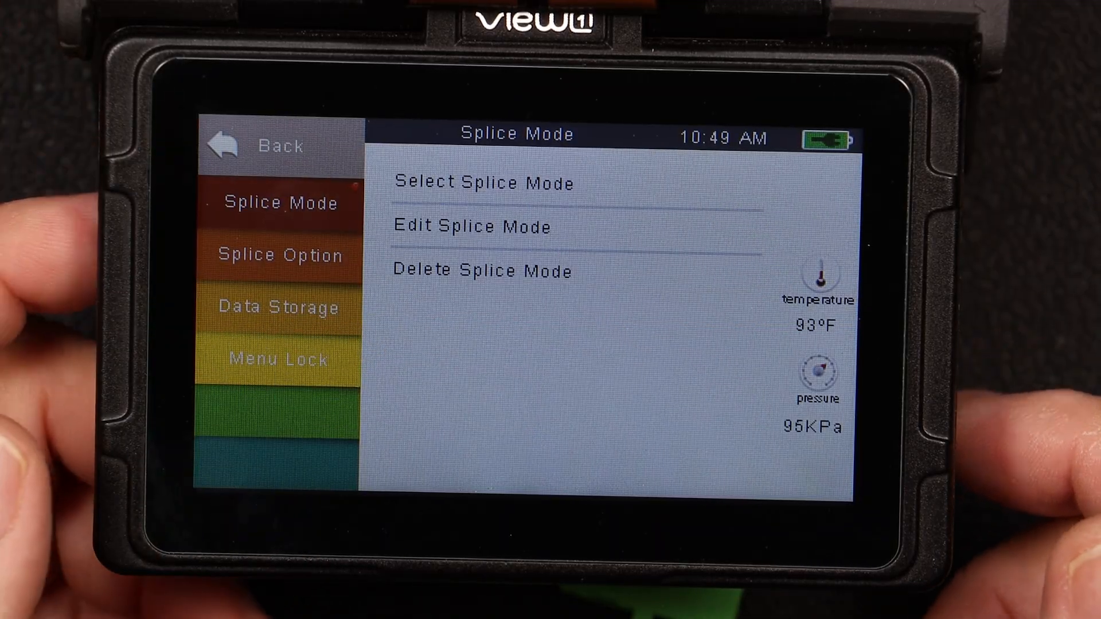
pyautogui.click(482, 183)
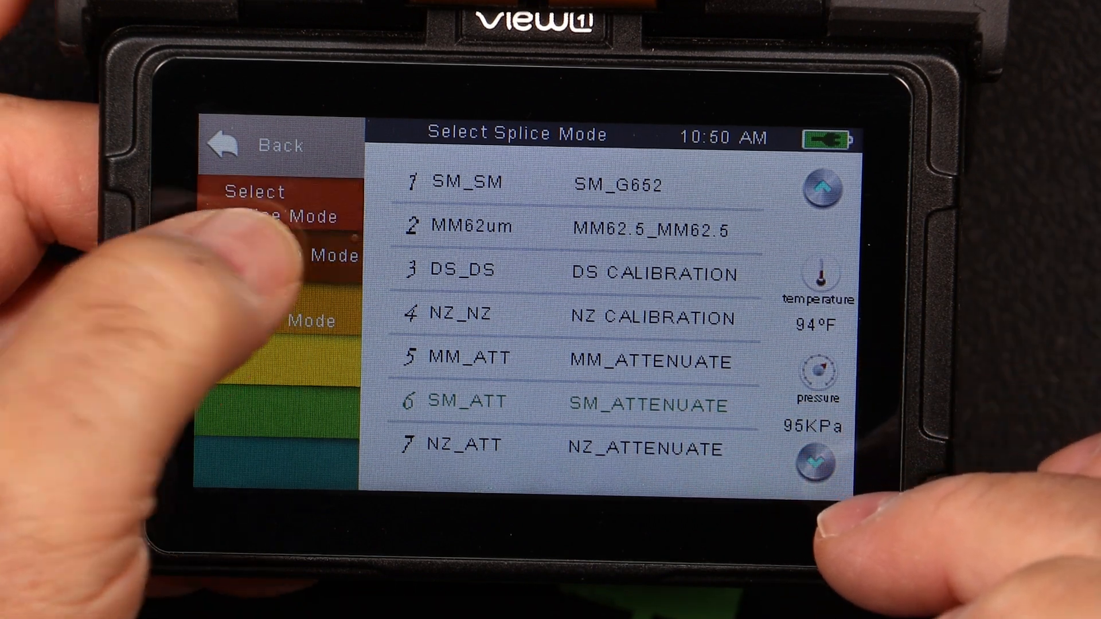
pyautogui.click(456, 402)
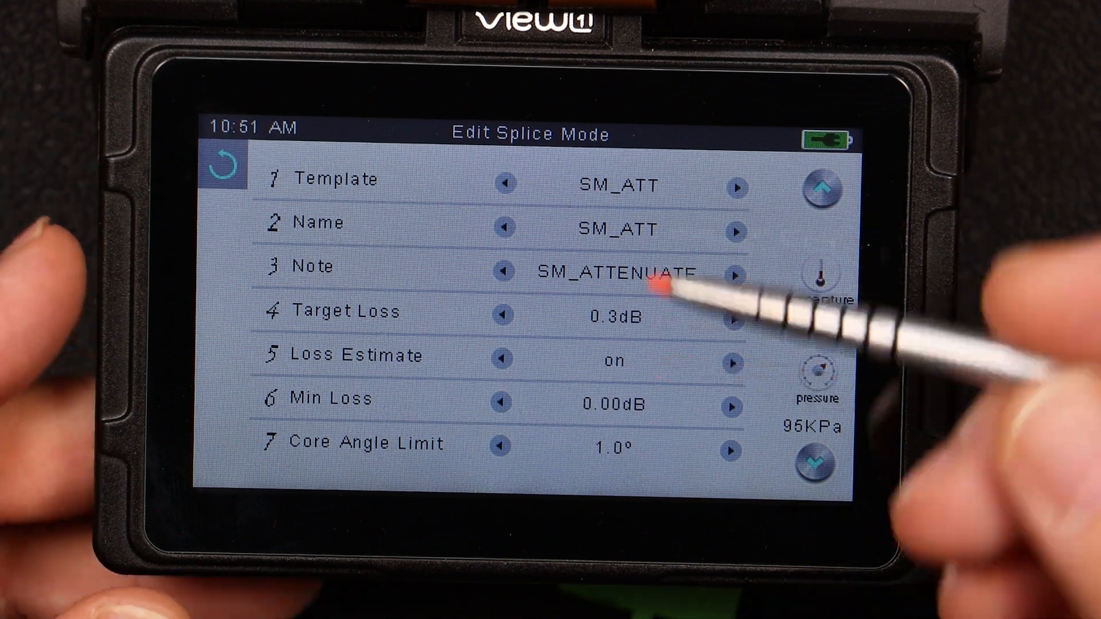
pyautogui.moveTo(660, 330)
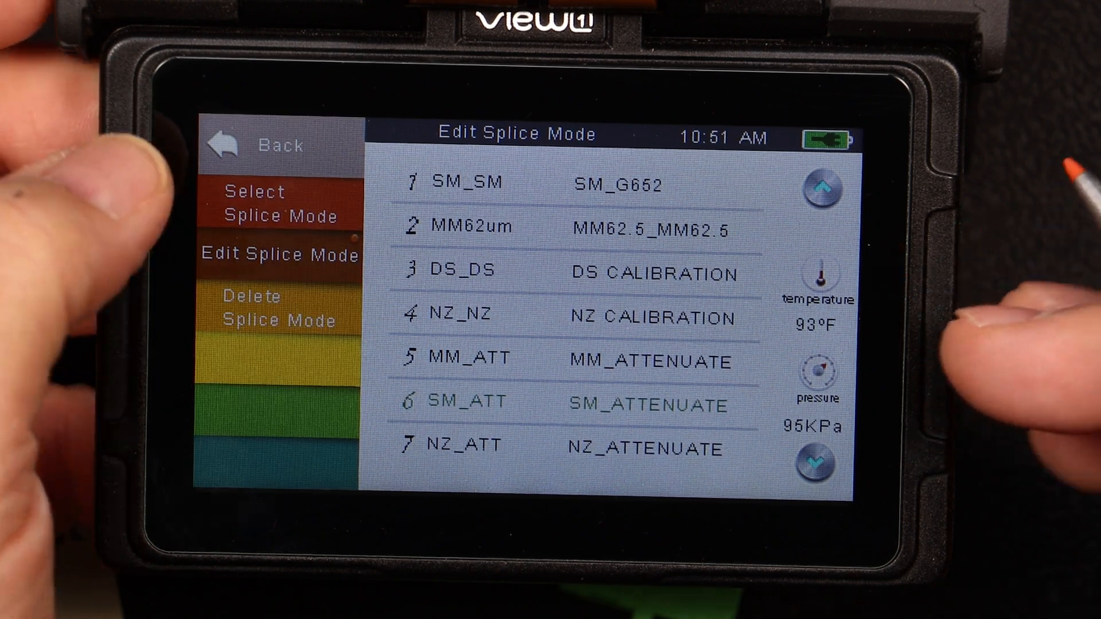
# Step: Leave SM_ATT editing with the 0.3 dB target loss and return to the Splice Mode menu
pyautogui.click(260, 145)
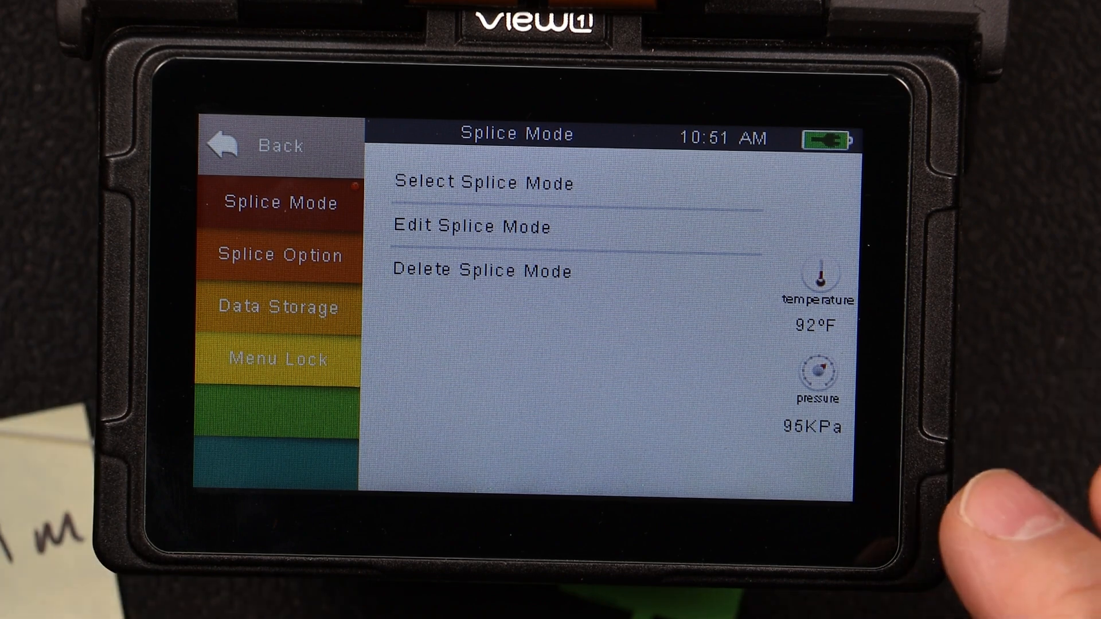
pyautogui.moveTo(1005, 534)
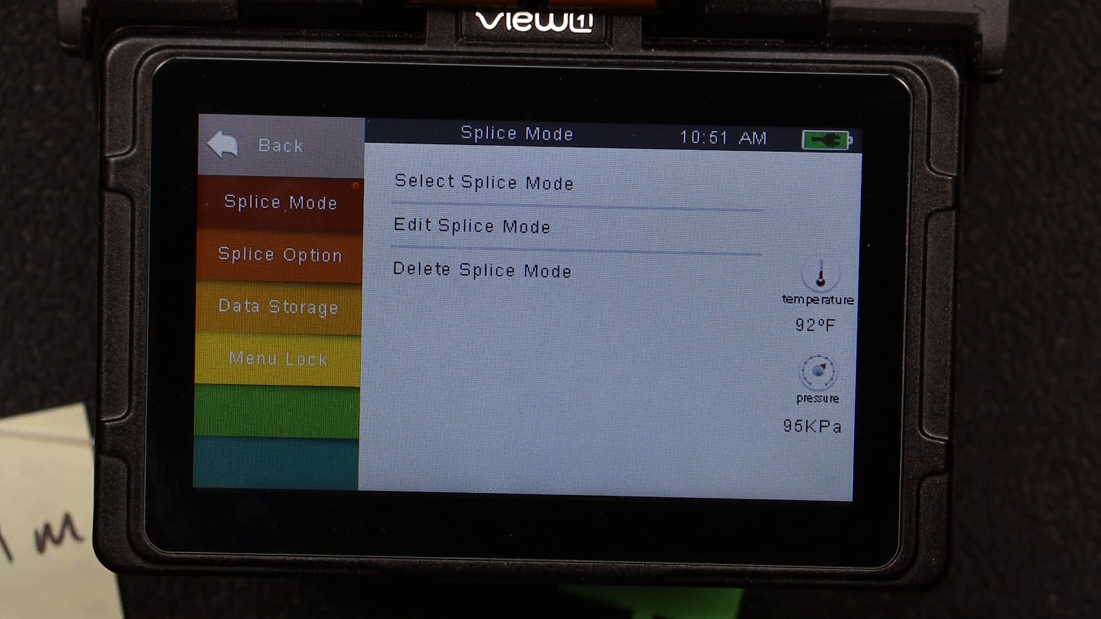